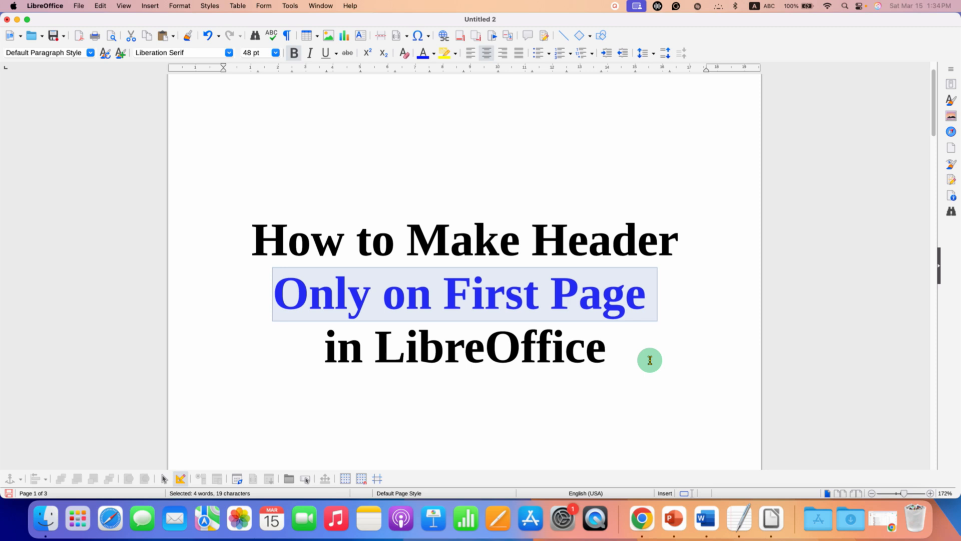
# Deselect the blue middle title line so all three pages can be viewed side by side
pyautogui.click(633, 330)
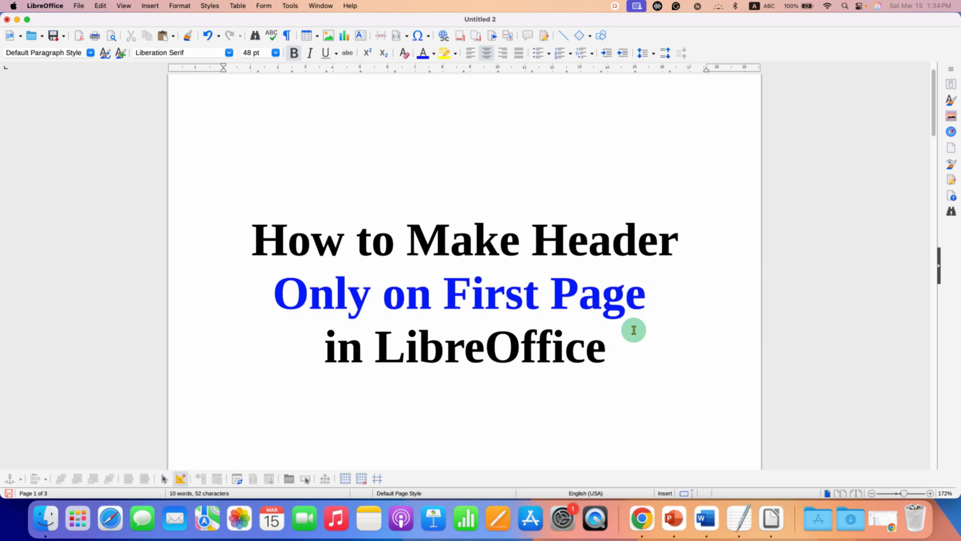
pyautogui.moveTo(840, 494)
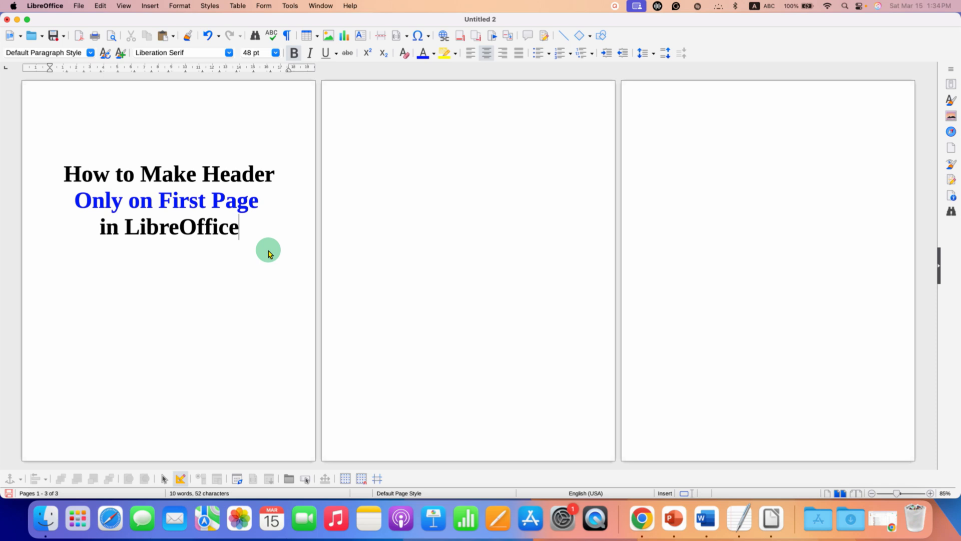
pyautogui.moveTo(688, 290)
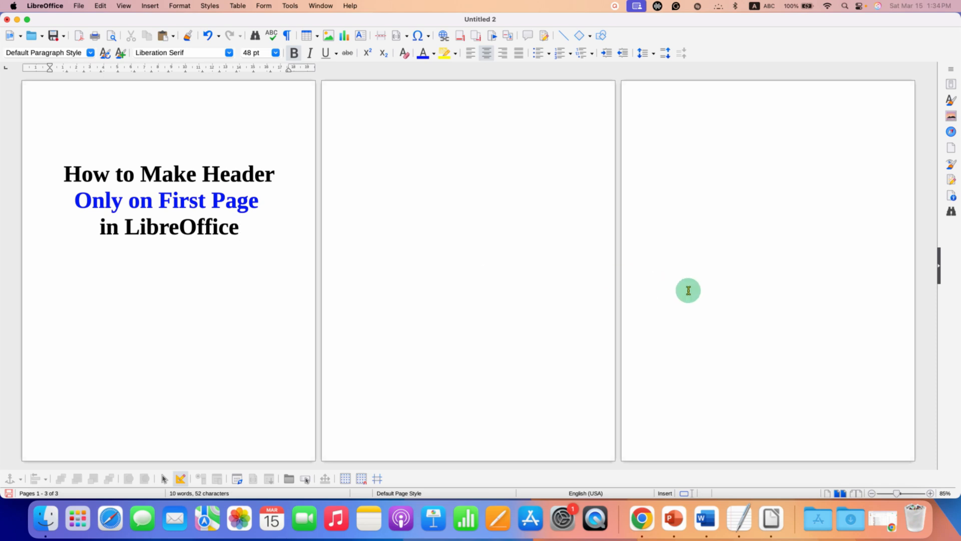
pyautogui.moveTo(236, 139)
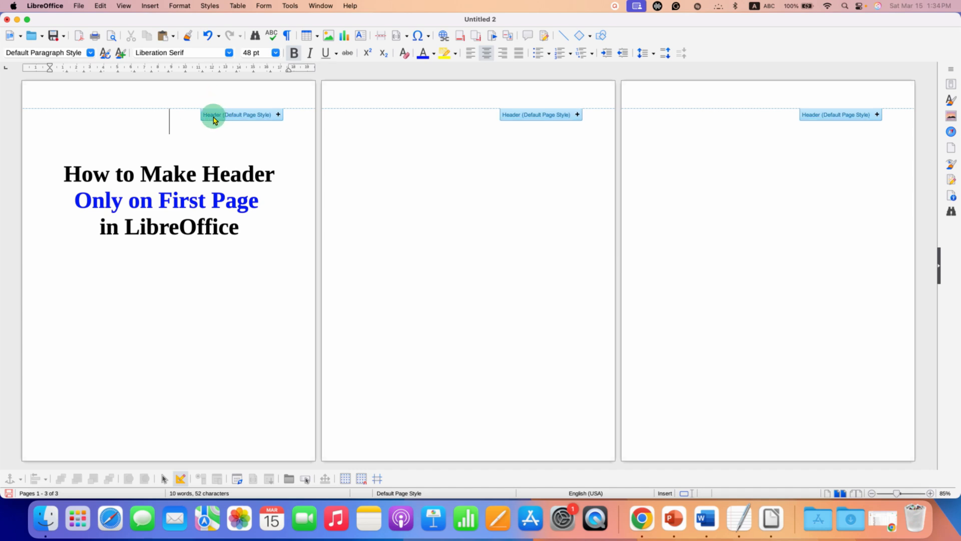
pyautogui.moveTo(239, 120)
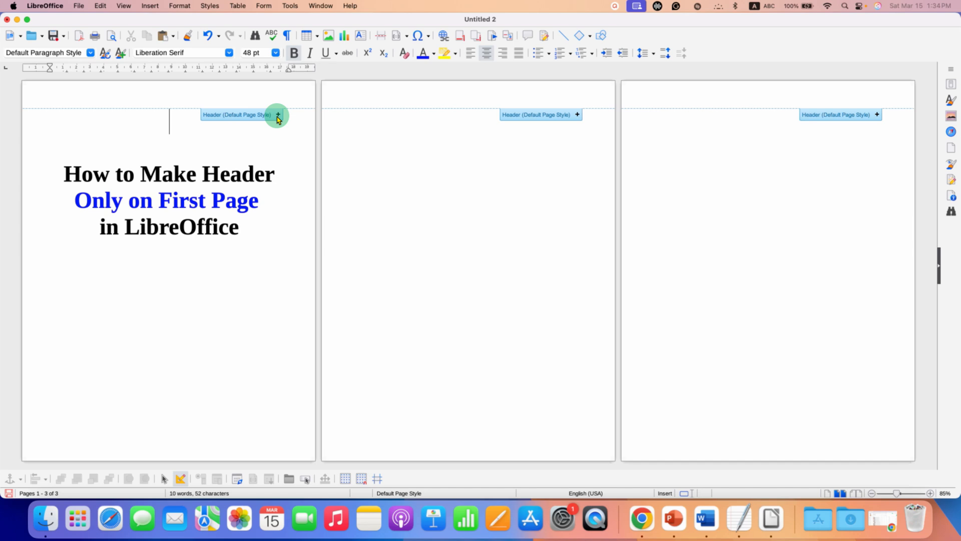
# Add a header reading 'First Page Header' and set it to 42 pt
pyautogui.click(277, 115)
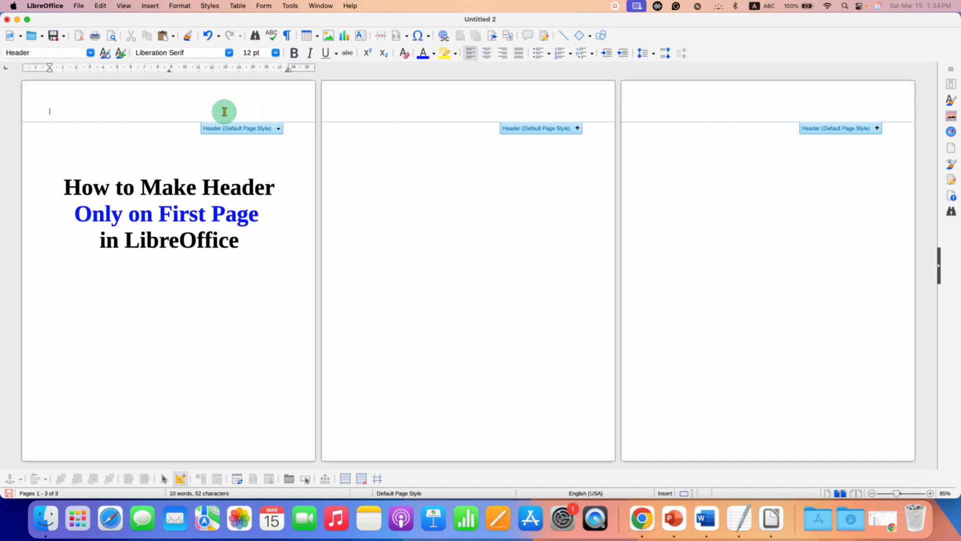
pyautogui.write('First Page')
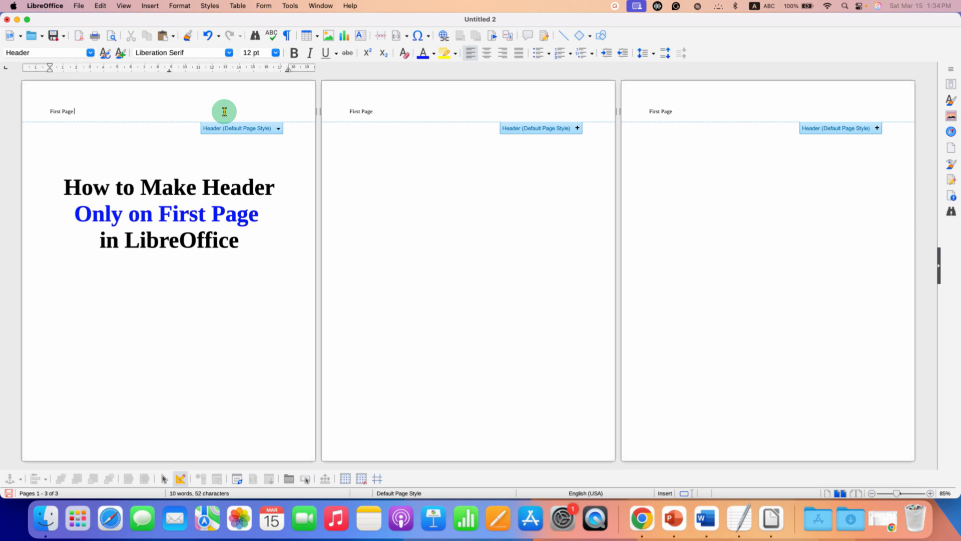
pyautogui.write('Header')
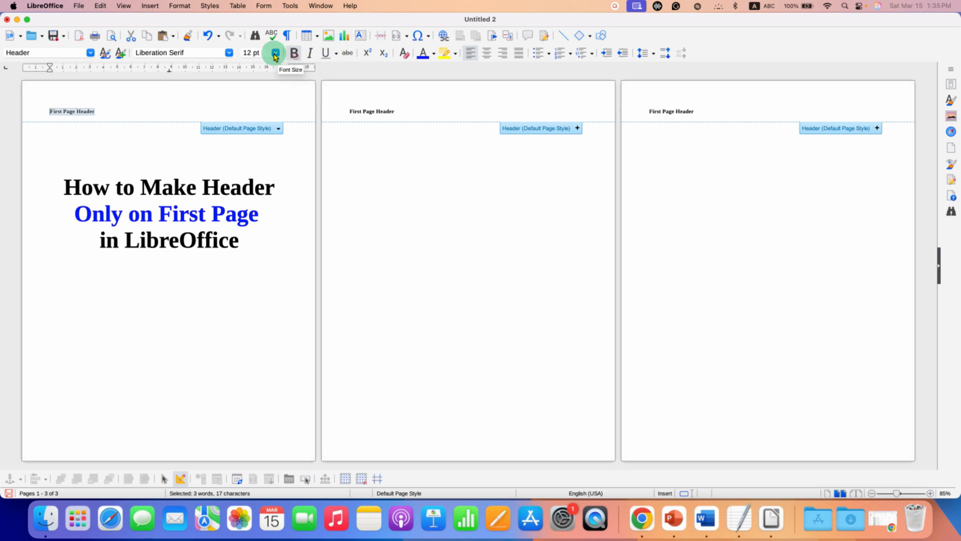
pyautogui.click(275, 52)
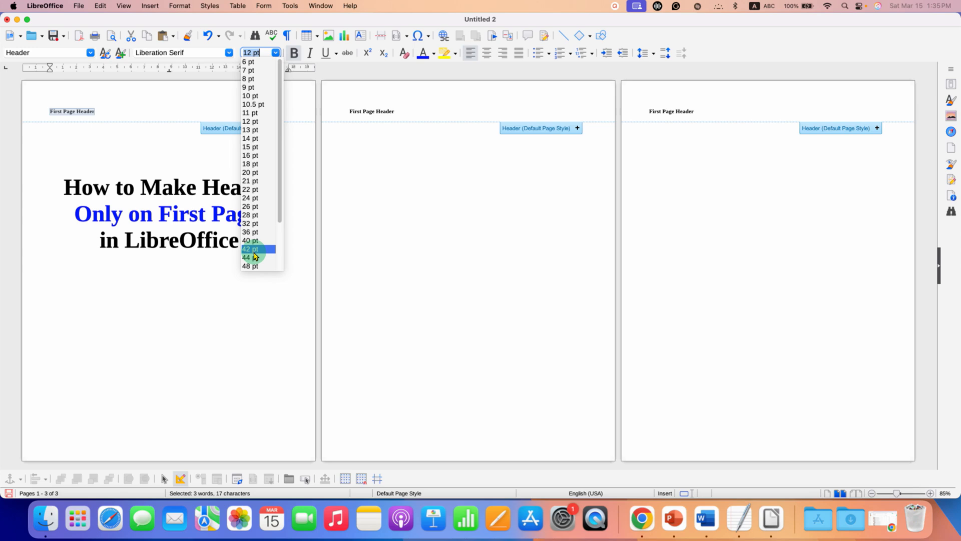
pyautogui.click(250, 249)
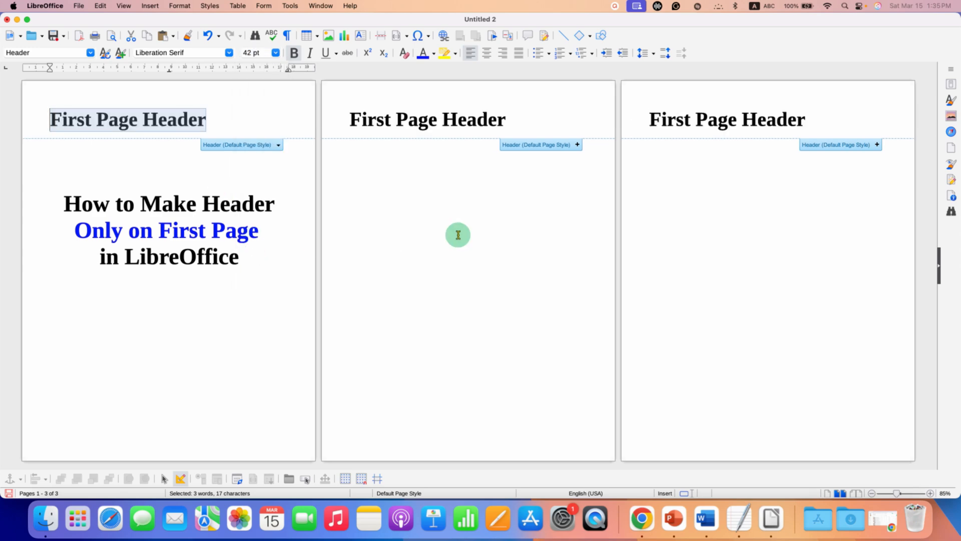
pyautogui.moveTo(110, 123)
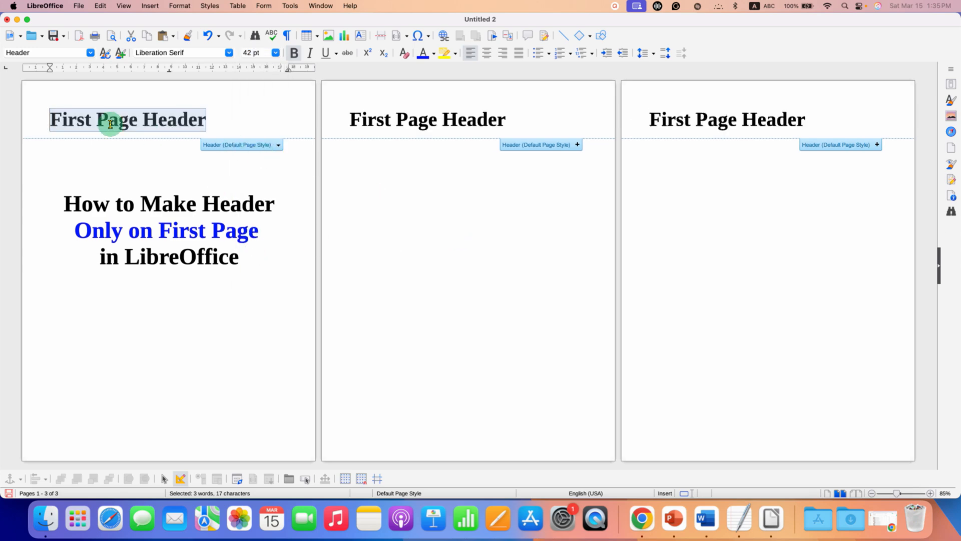
pyautogui.moveTo(494, 128)
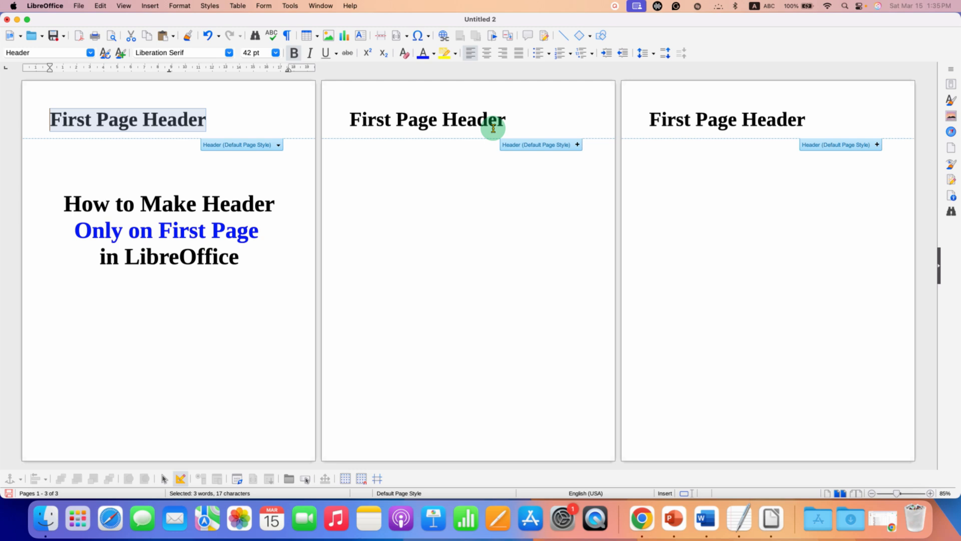
pyautogui.moveTo(711, 119)
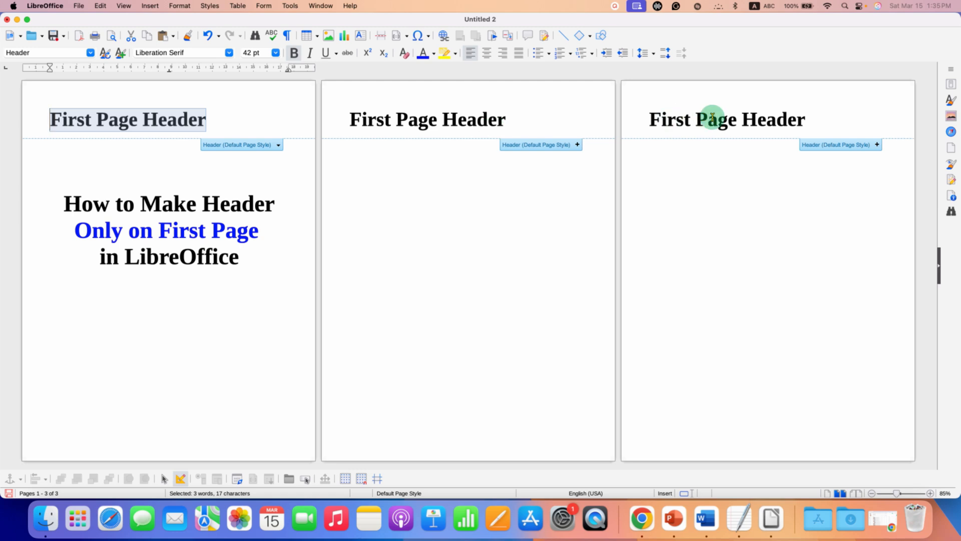
pyautogui.moveTo(322, 144)
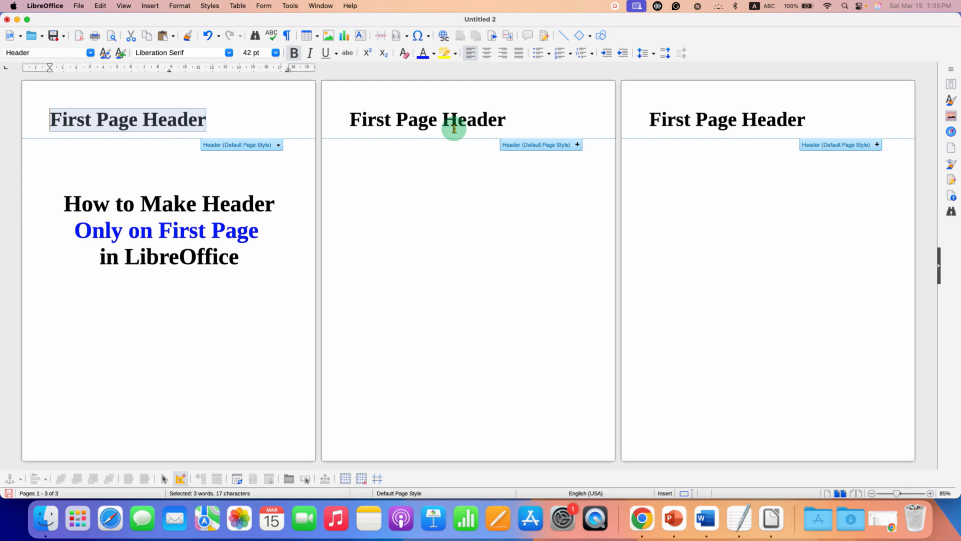
pyautogui.moveTo(703, 166)
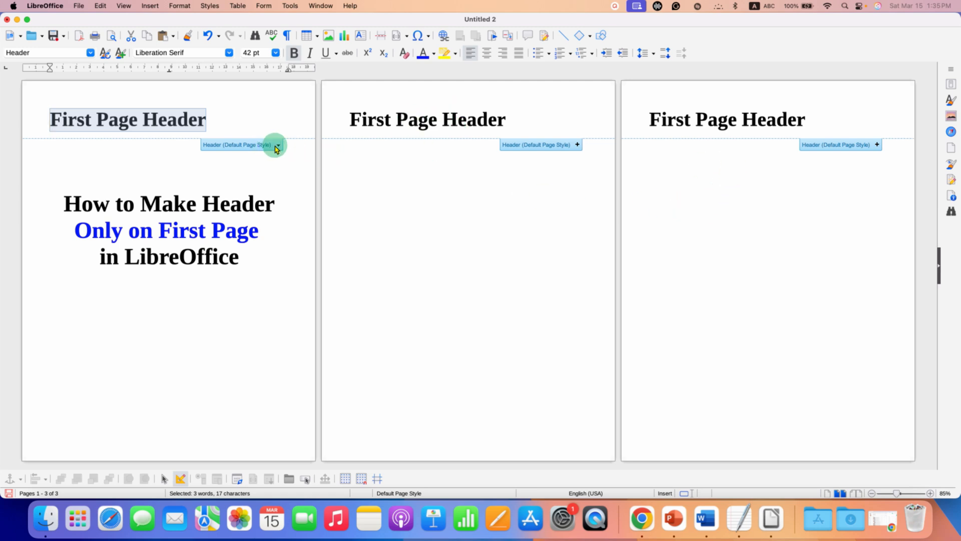
# Open the dropdown on page one's Header (Default Page Style) marker
pyautogui.click(276, 145)
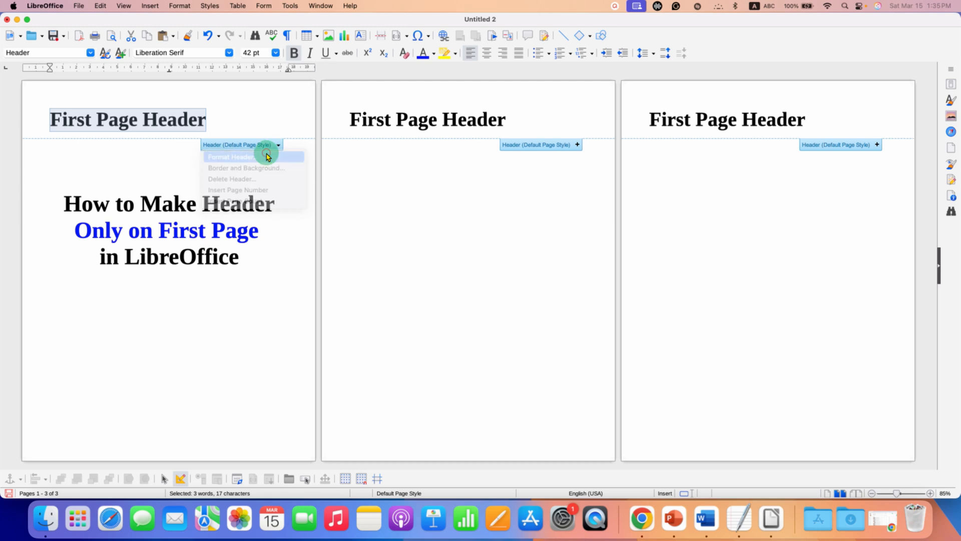
# Untick 'Same content on first page' in the header's page style settings and apply
pyautogui.click(232, 157)
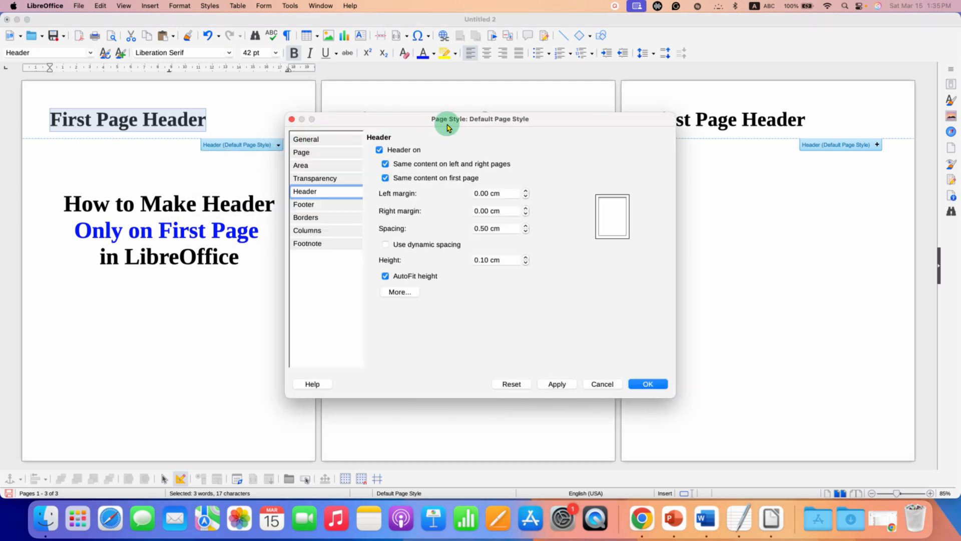
pyautogui.moveTo(354, 178)
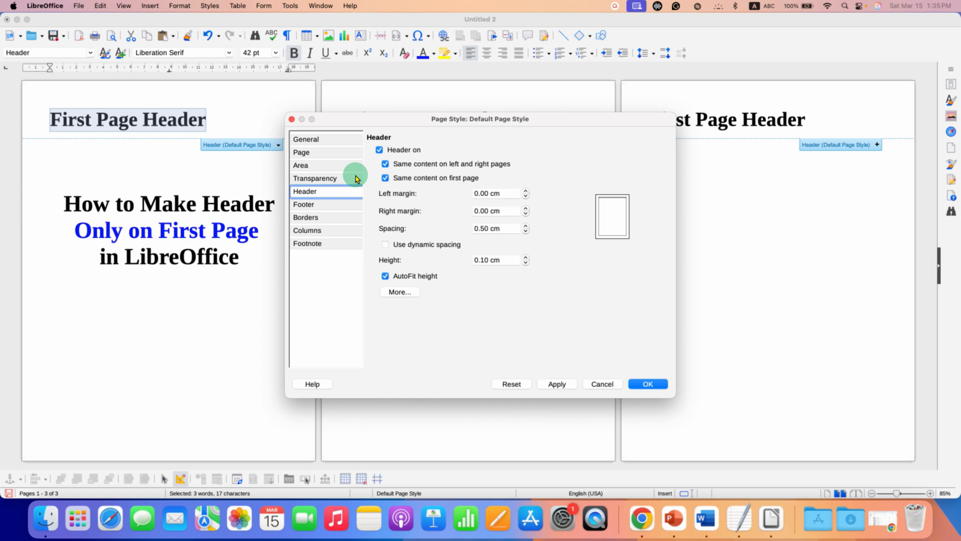
pyautogui.moveTo(312, 191)
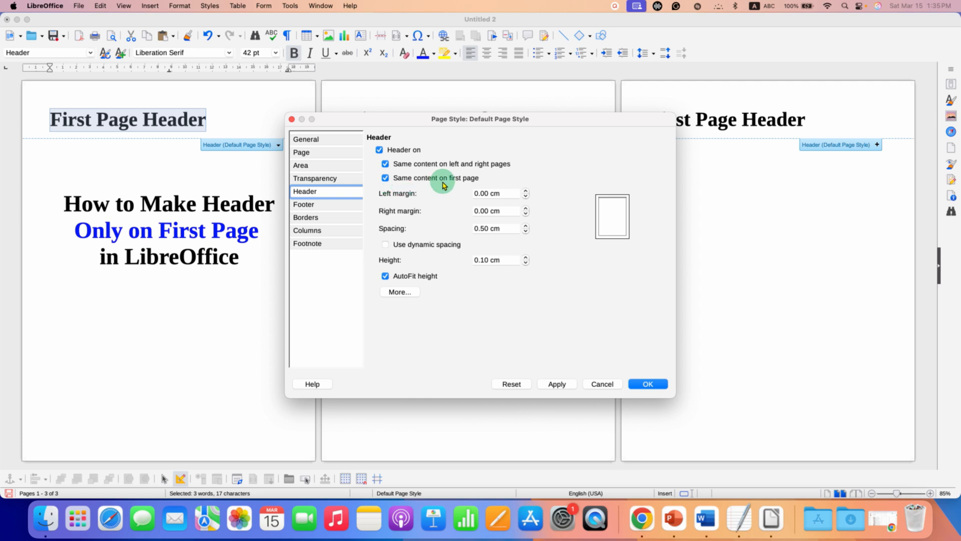
pyautogui.click(386, 177)
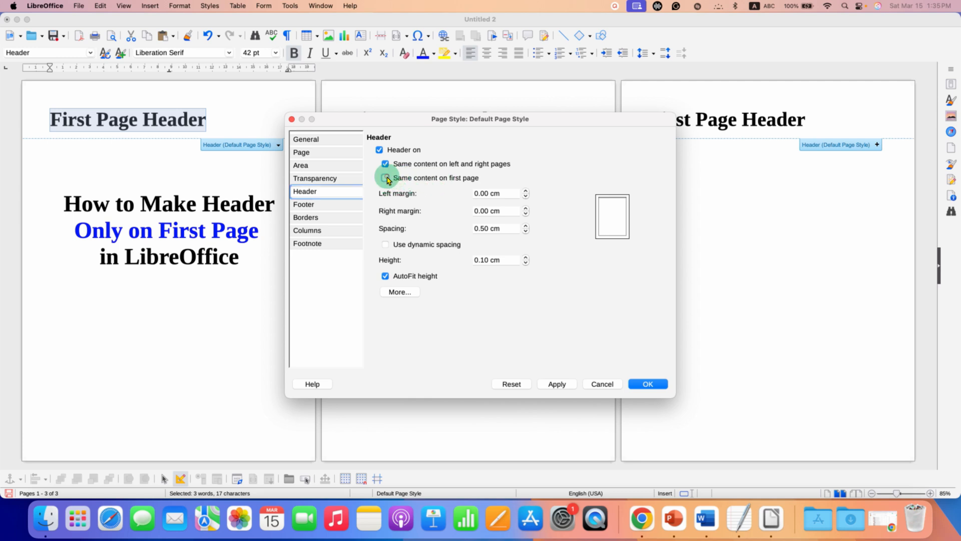
pyautogui.click(385, 177)
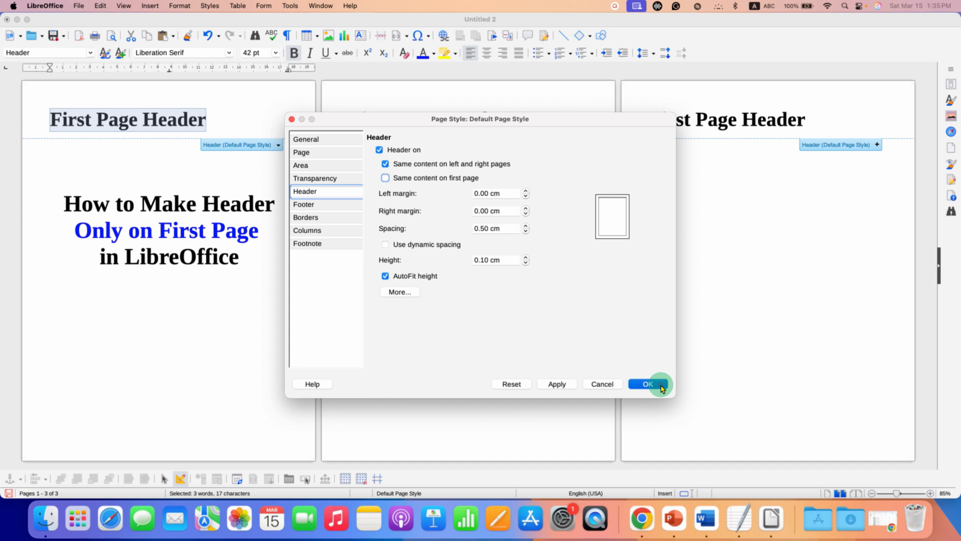
pyautogui.click(646, 384)
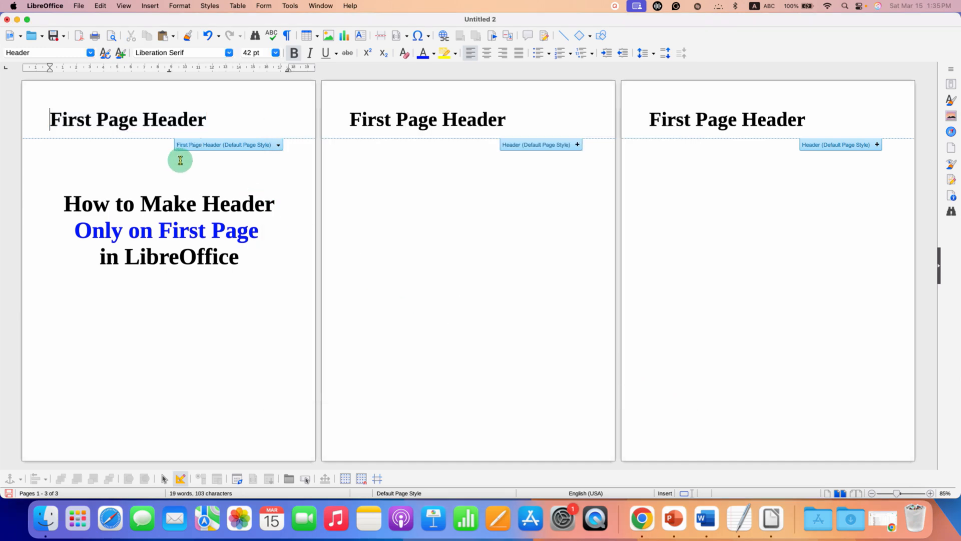
pyautogui.moveTo(510, 161)
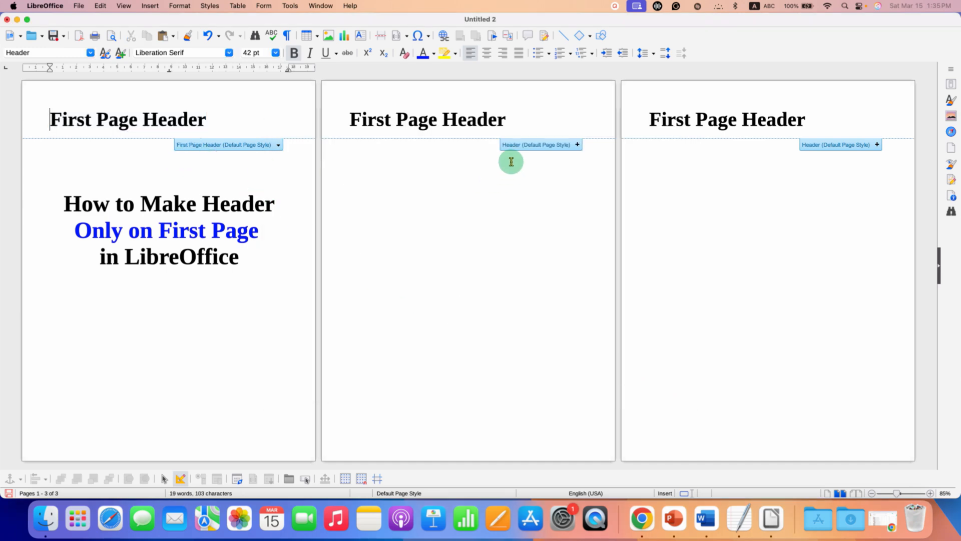
pyautogui.moveTo(462, 161)
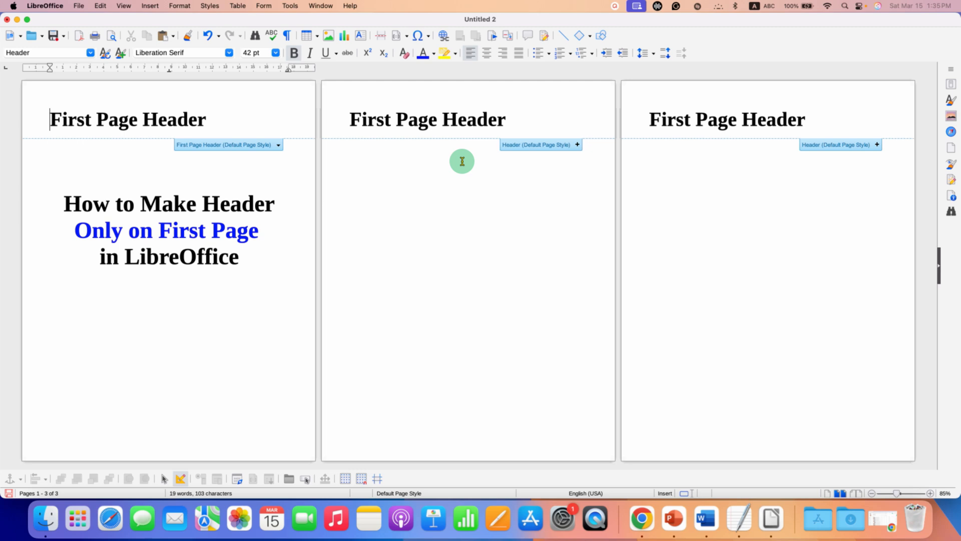
pyautogui.moveTo(166, 182)
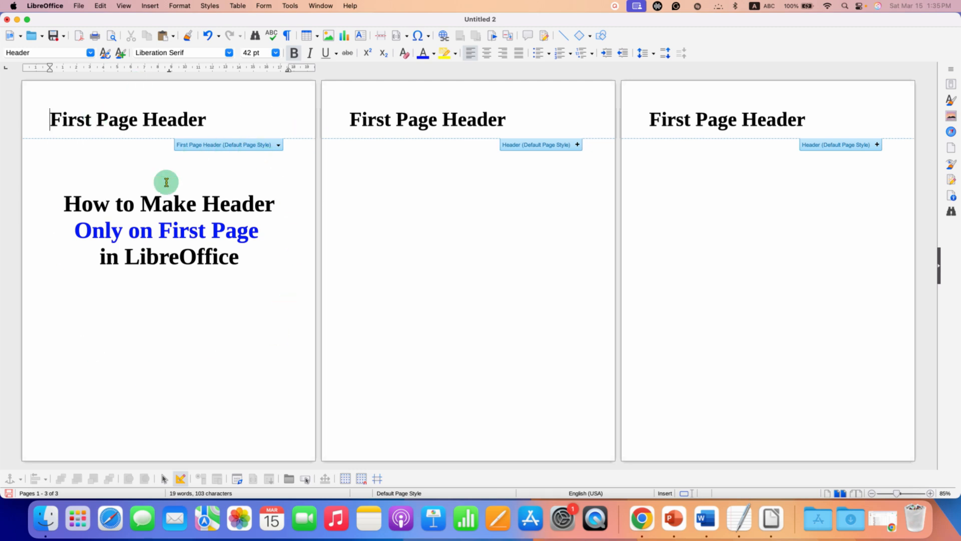
pyautogui.moveTo(740, 256)
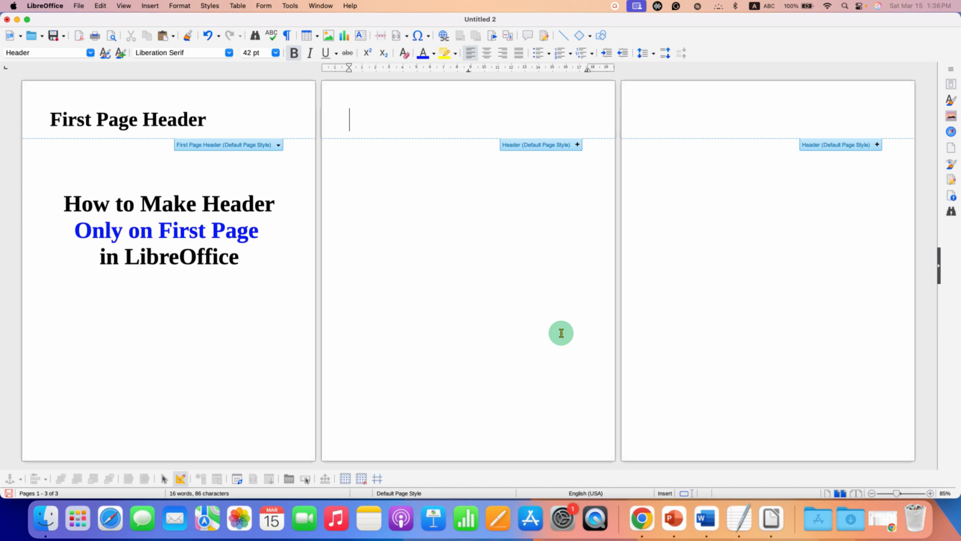
pyautogui.moveTo(416, 119)
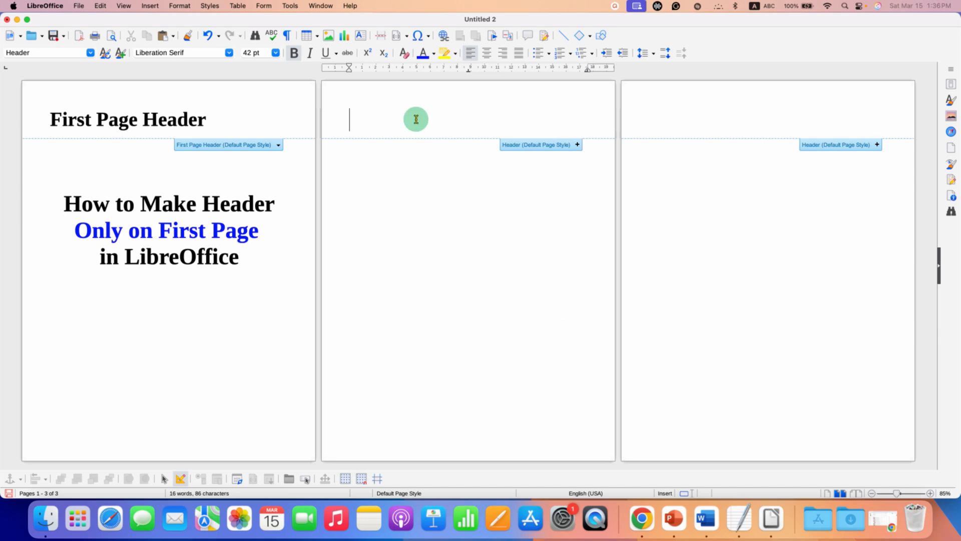
pyautogui.moveTo(762, 273)
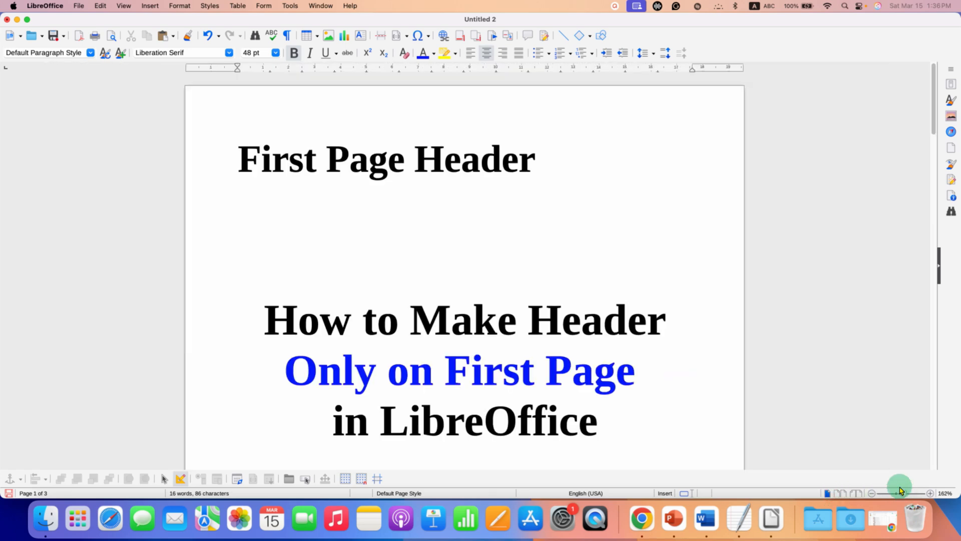
# Zoom into page one and enter its 42 pt First Page Header text
pyautogui.click(434, 158)
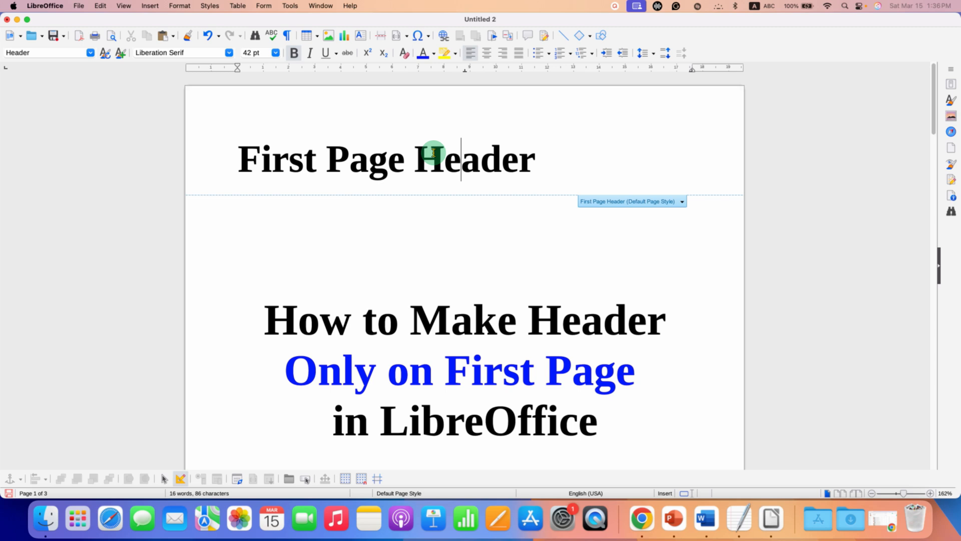